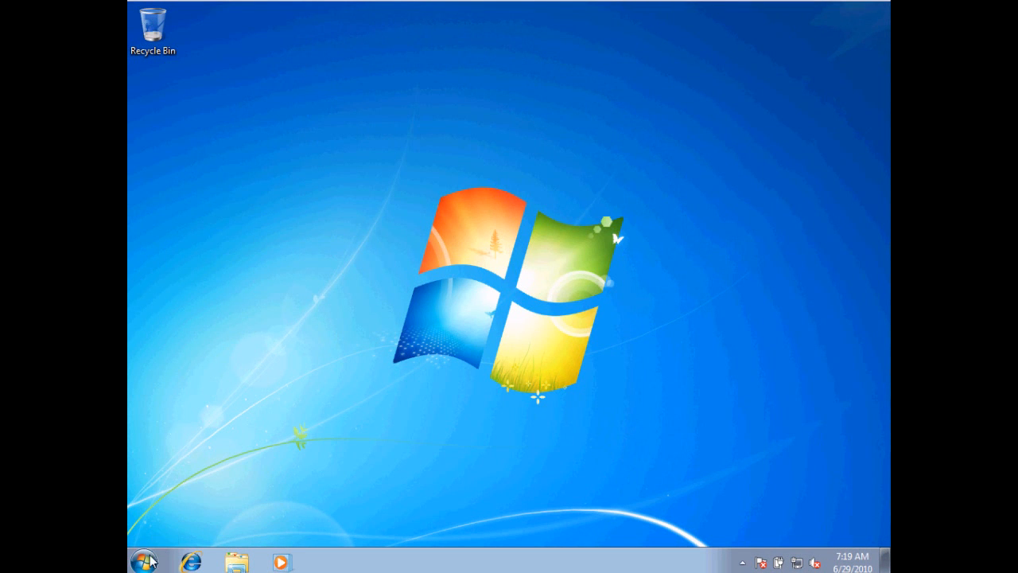
- Launch cmd from the Start menu search and enter ipconfig at the prompt
{"action": "left_click", "coordinate": [146, 562]}
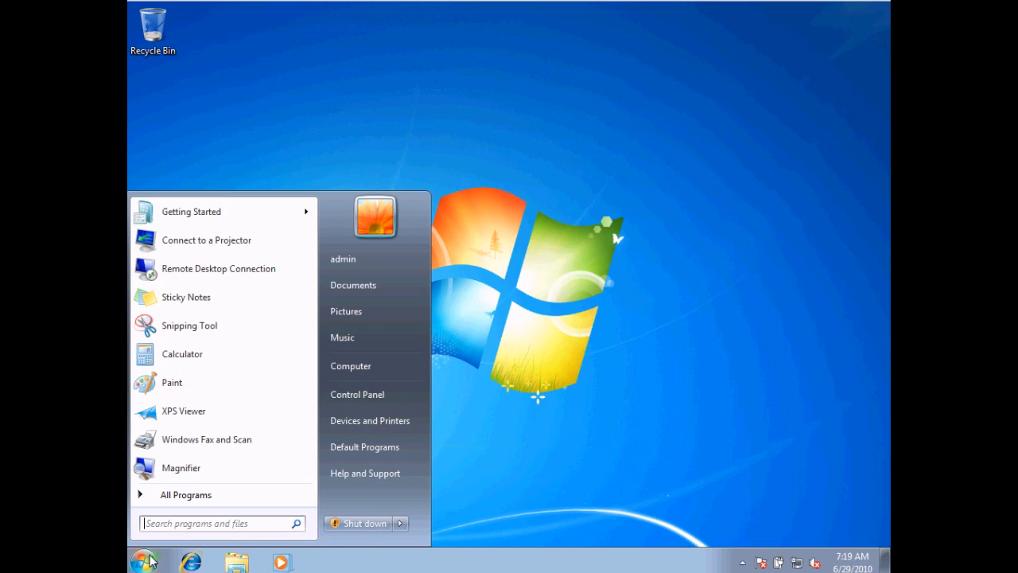
{"action": "type", "text": "cmd"}
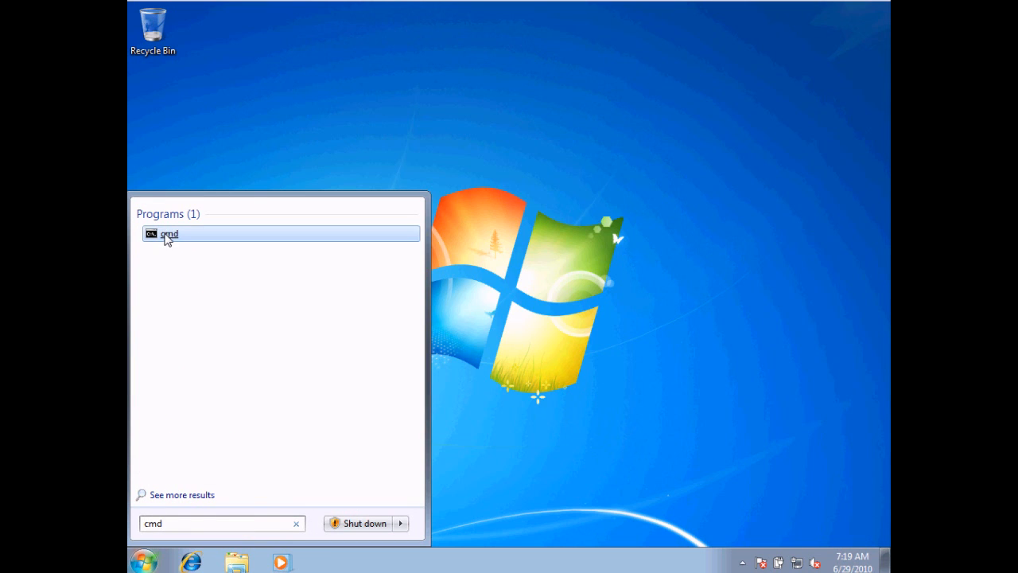
{"action": "left_click", "coordinate": [167, 233]}
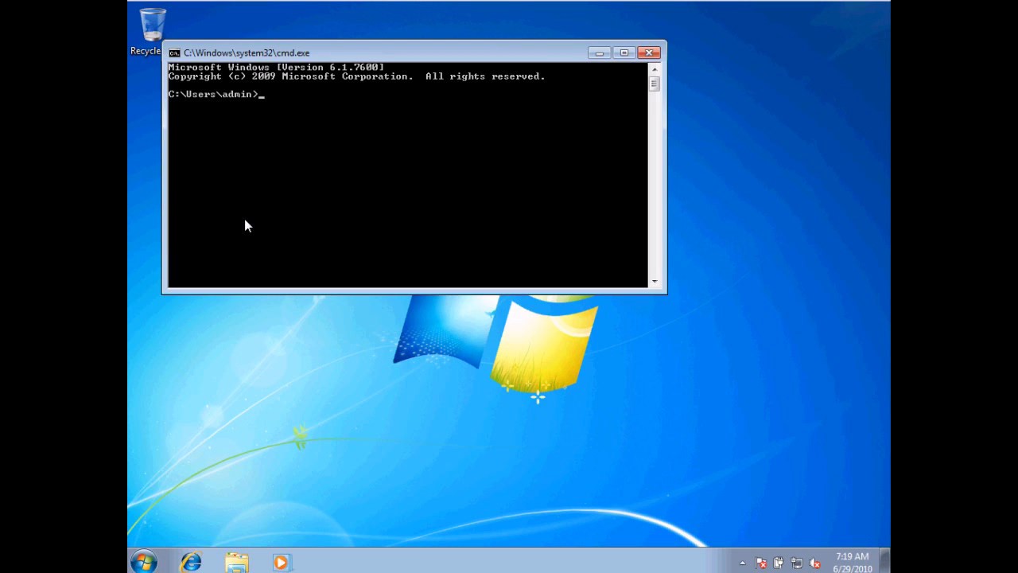
{"action": "type", "text": "ipconfi"}
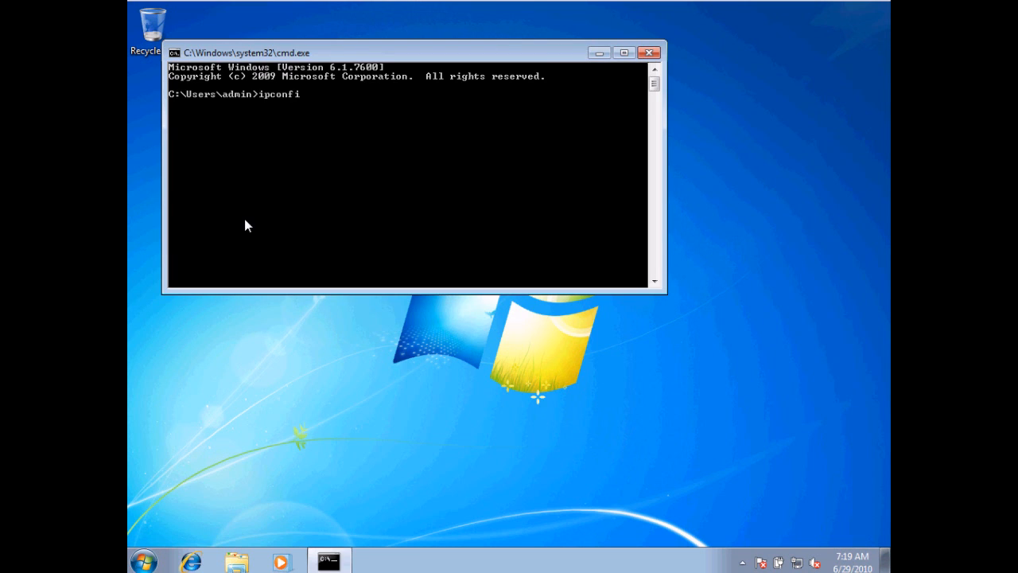
{"action": "type", "text": "g"}
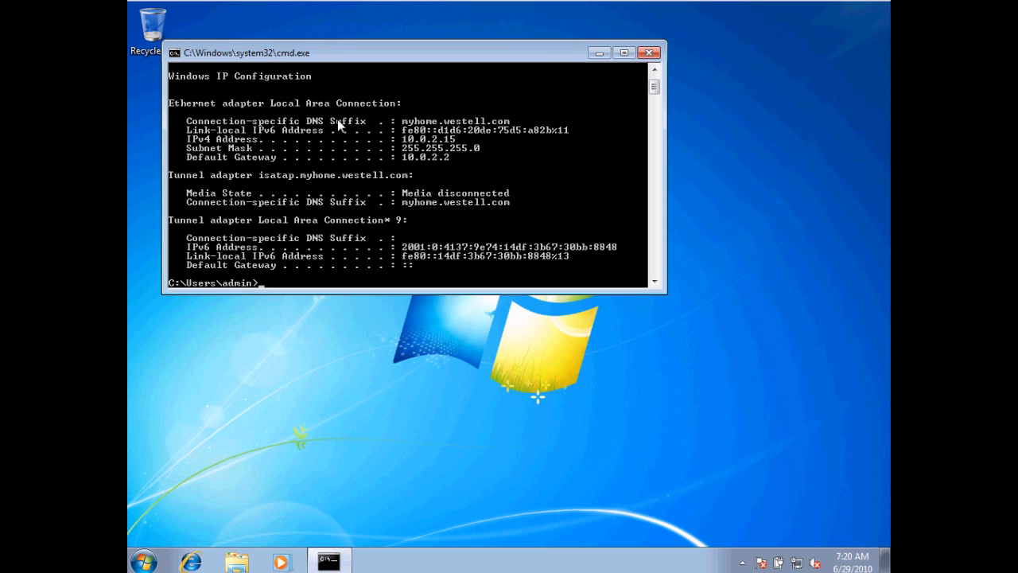
{"action": "mouse_move", "coordinate": [269, 138]}
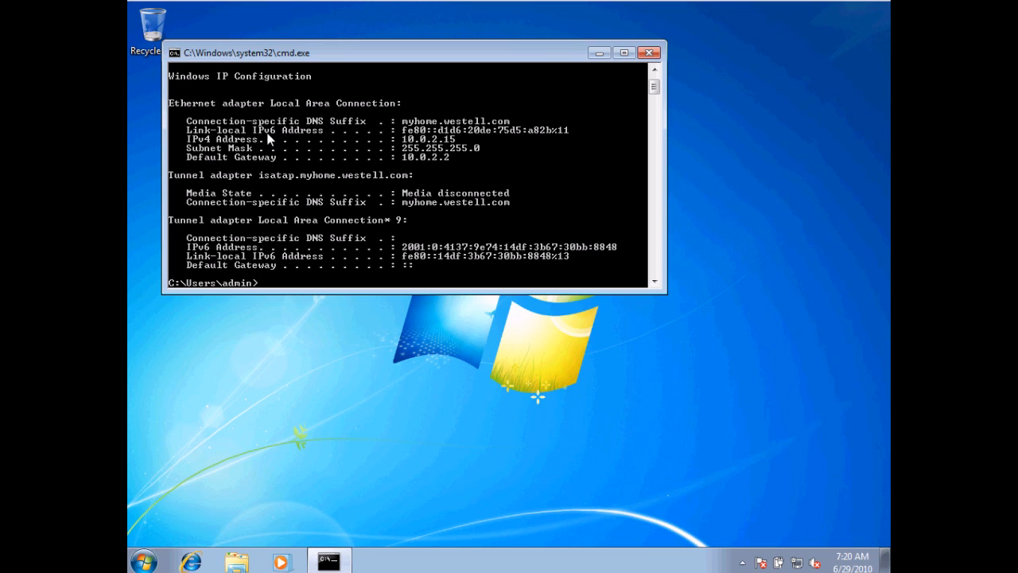
{"action": "mouse_move", "coordinate": [462, 131]}
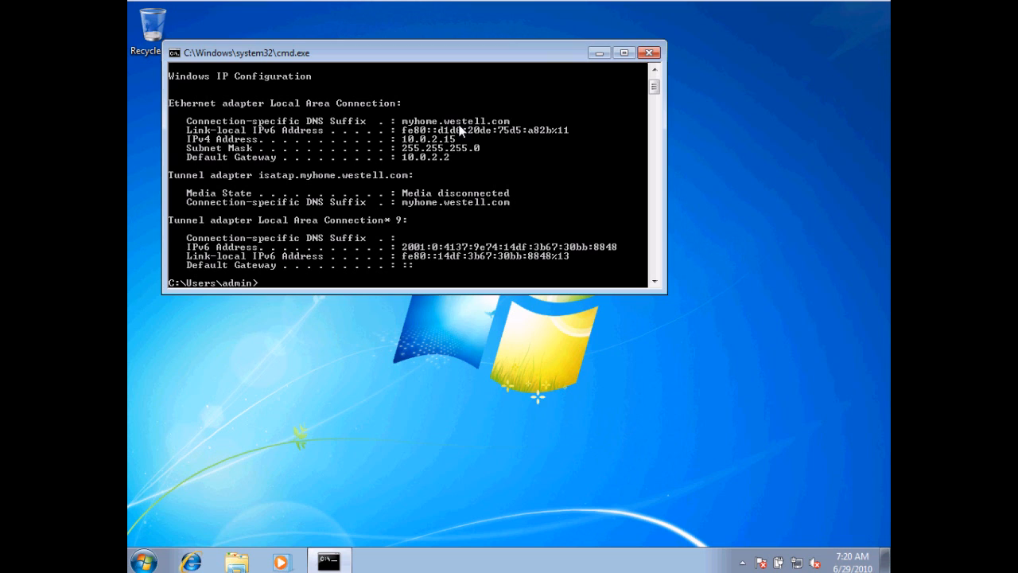
{"action": "mouse_move", "coordinate": [461, 145]}
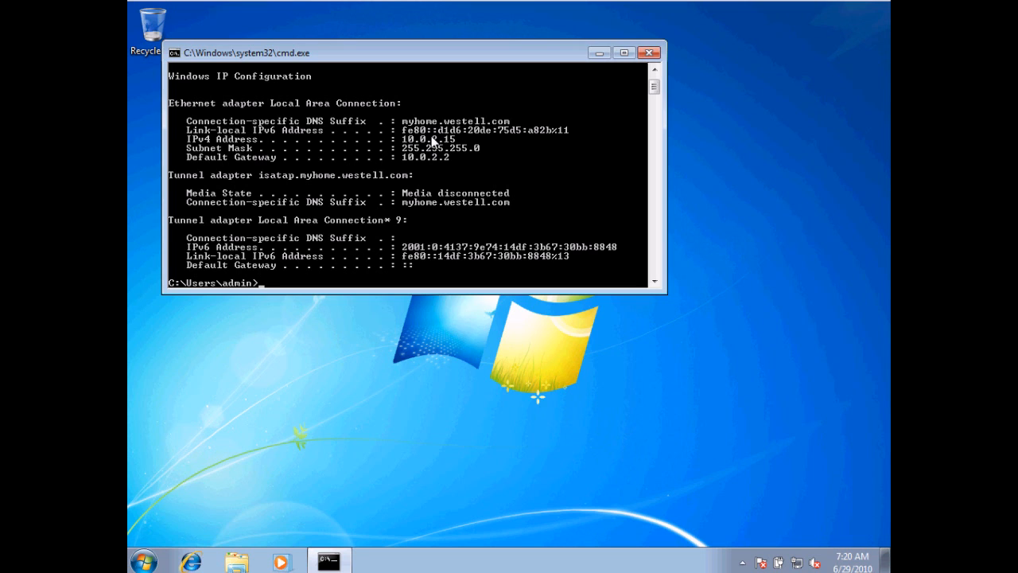
{"action": "mouse_move", "coordinate": [413, 159]}
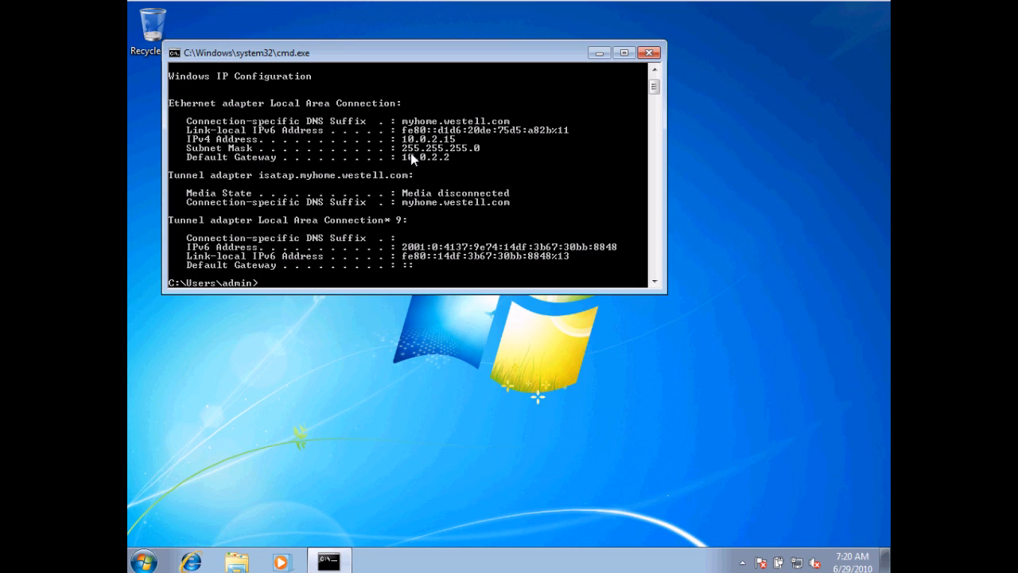
{"action": "mouse_move", "coordinate": [412, 157]}
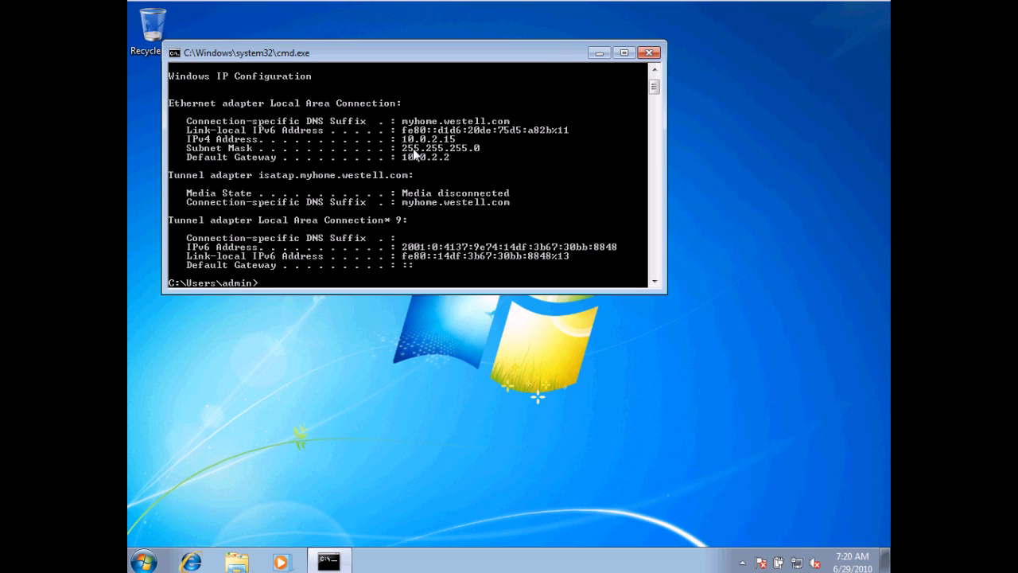
{"action": "mouse_move", "coordinate": [471, 155]}
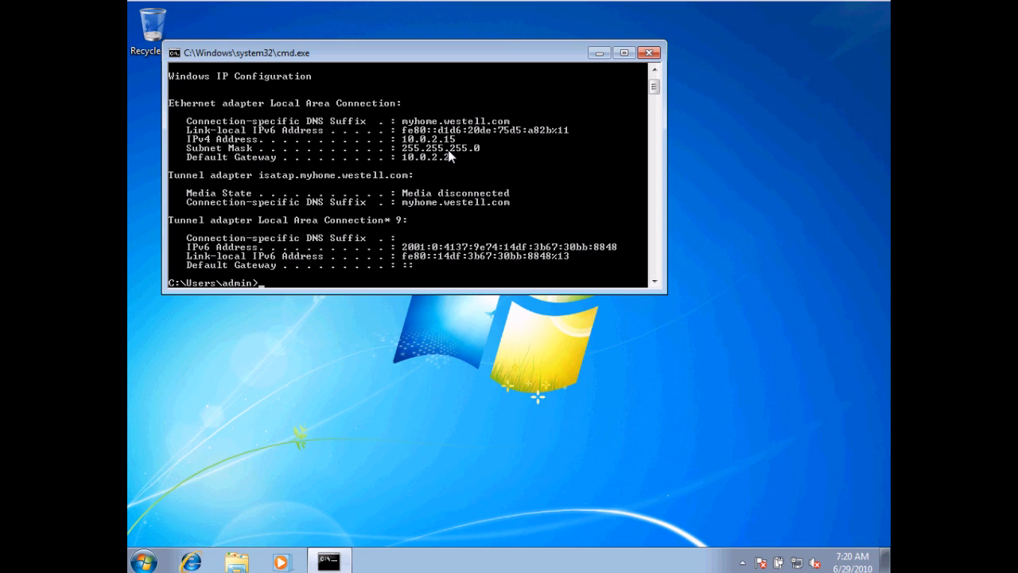
{"action": "mouse_move", "coordinate": [466, 155]}
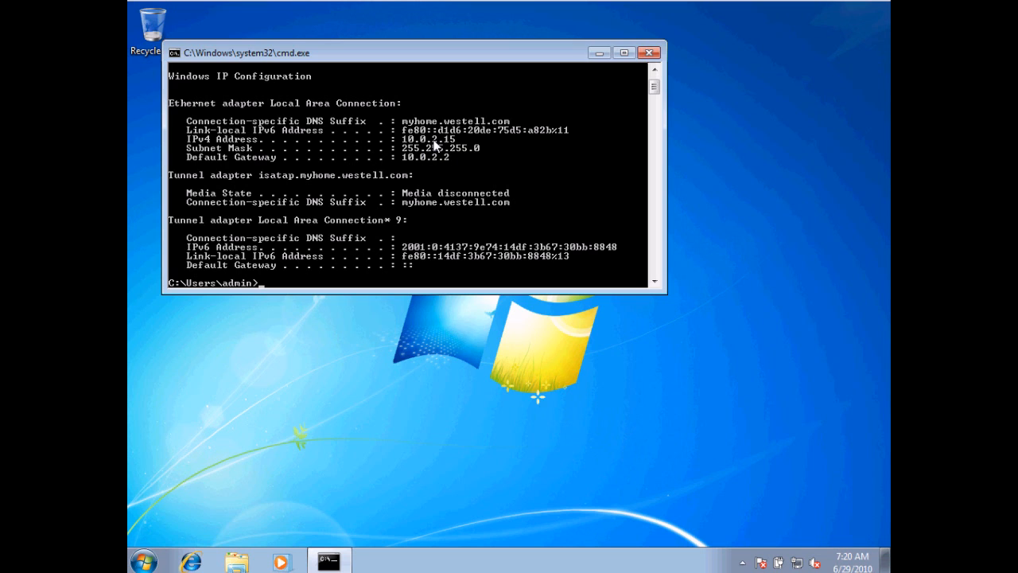
{"action": "mouse_move", "coordinate": [459, 151]}
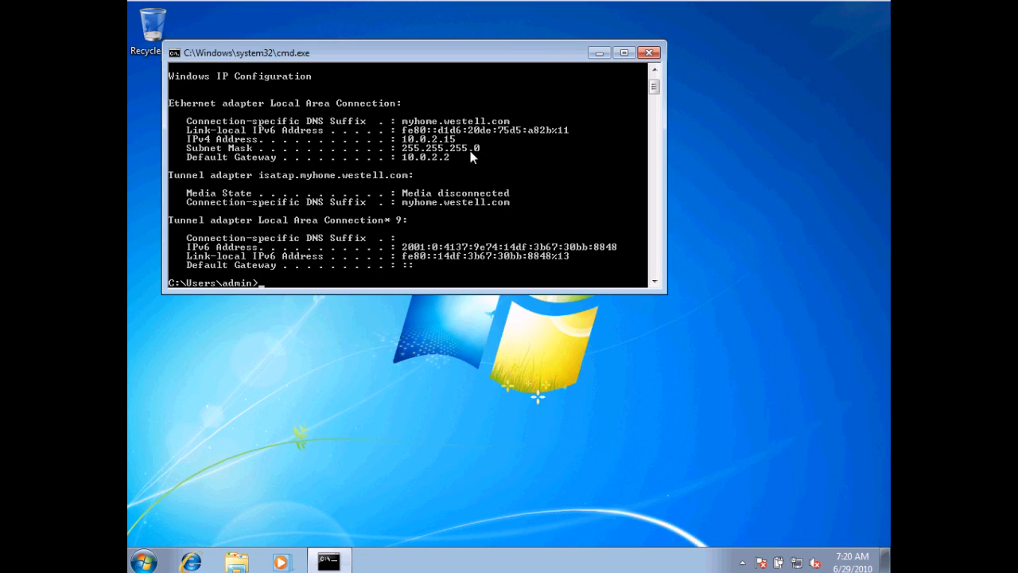
{"action": "mouse_move", "coordinate": [443, 150]}
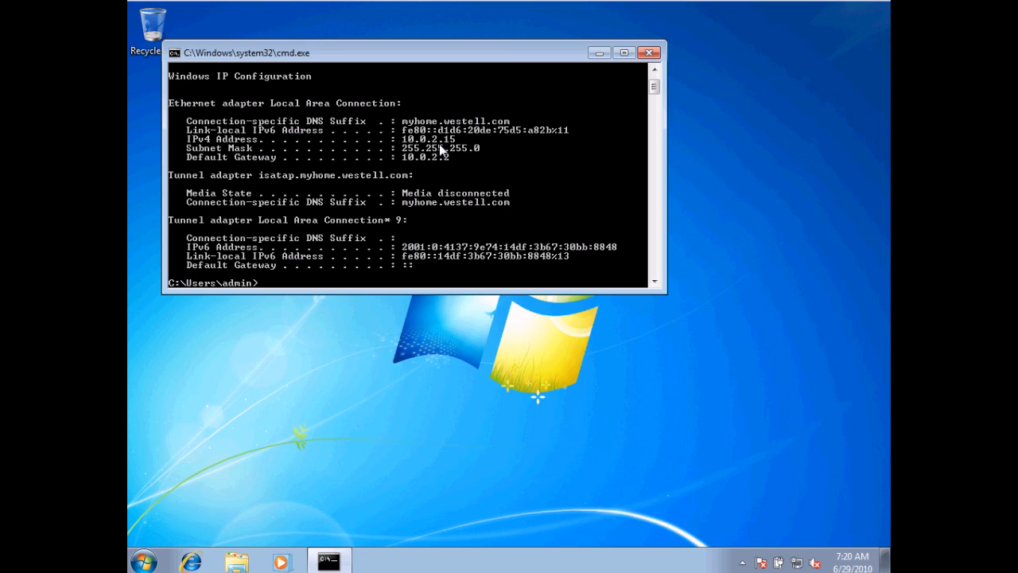
{"action": "mouse_move", "coordinate": [364, 163]}
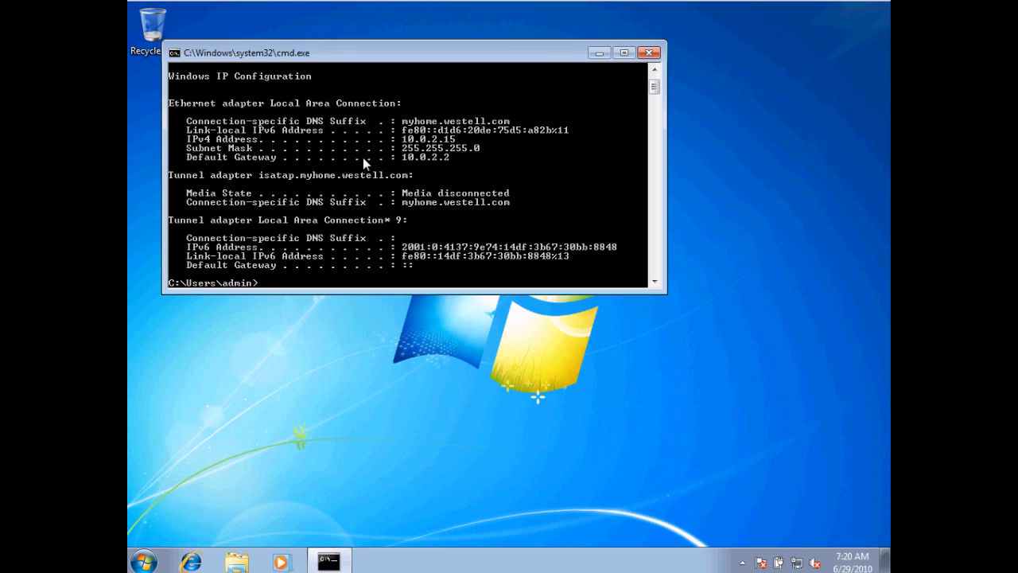
{"action": "mouse_move", "coordinate": [409, 165]}
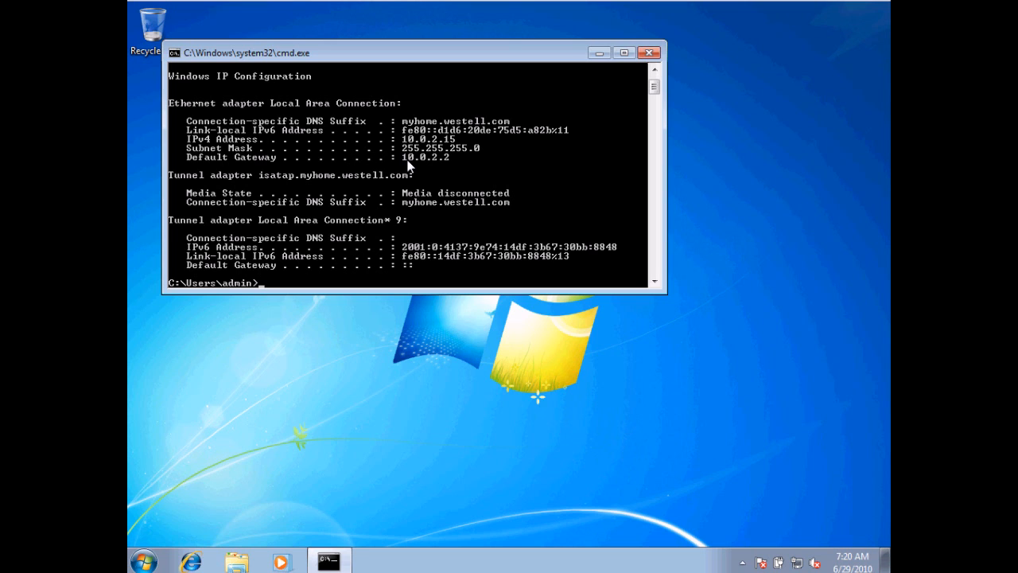
{"action": "mouse_move", "coordinate": [455, 161]}
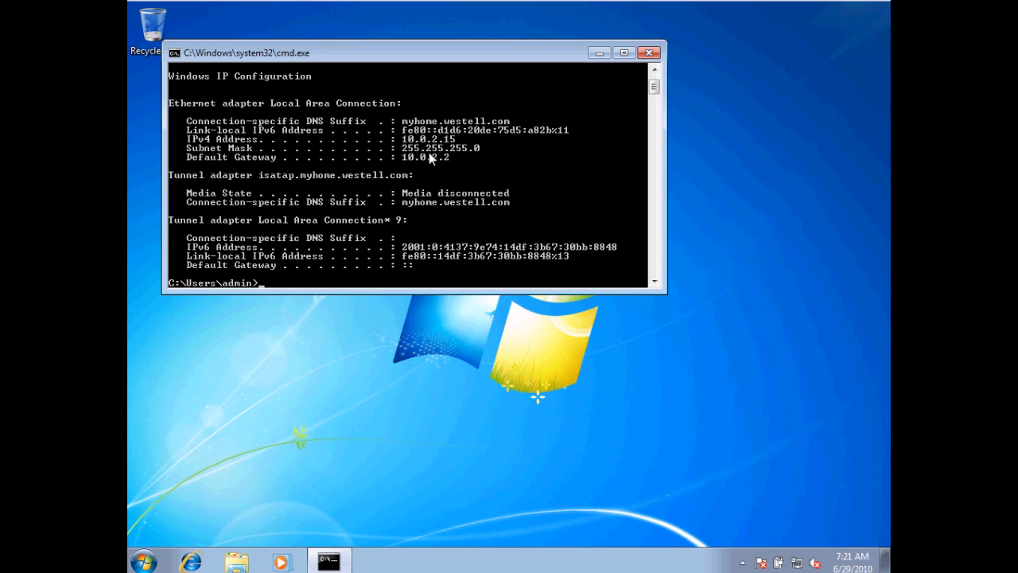
{"action": "mouse_move", "coordinate": [451, 163]}
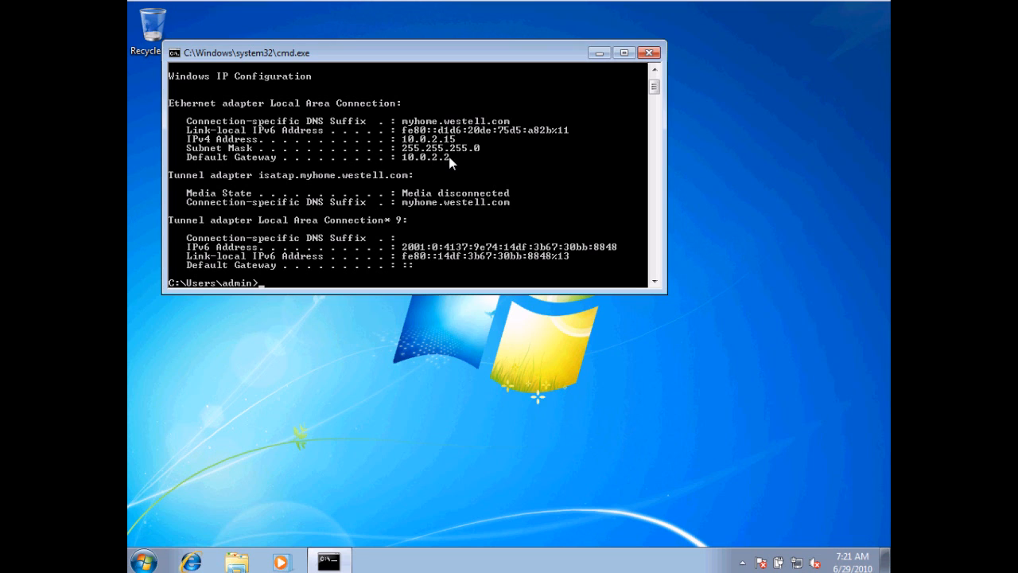
{"action": "mouse_move", "coordinate": [457, 161]}
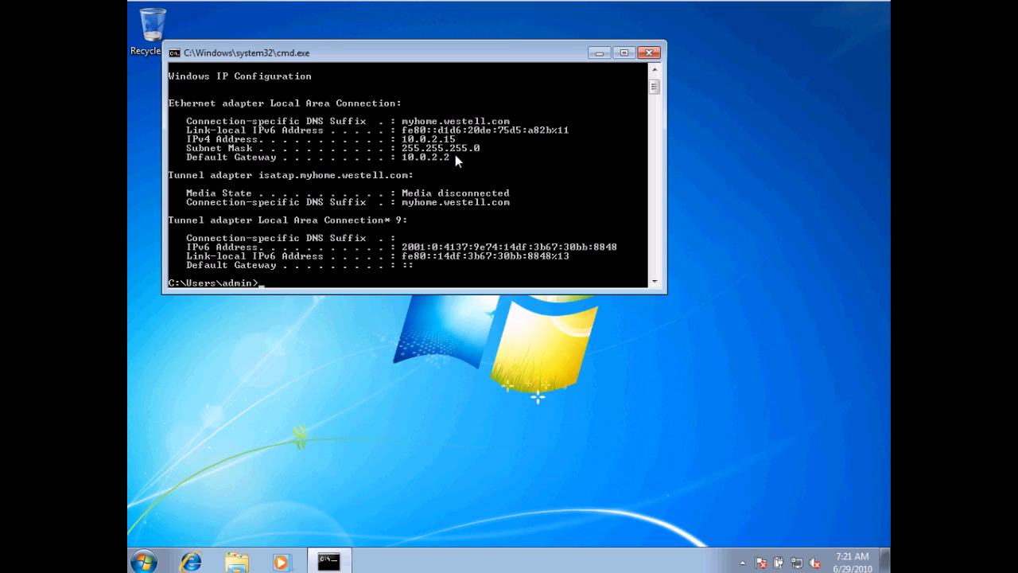
{"action": "mouse_move", "coordinate": [452, 163]}
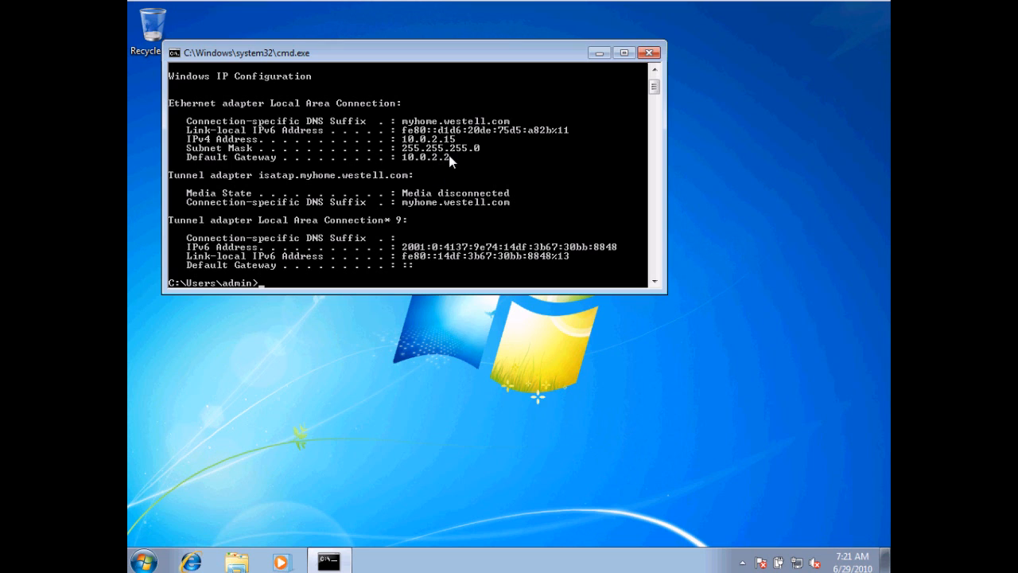
{"action": "mouse_move", "coordinate": [449, 165]}
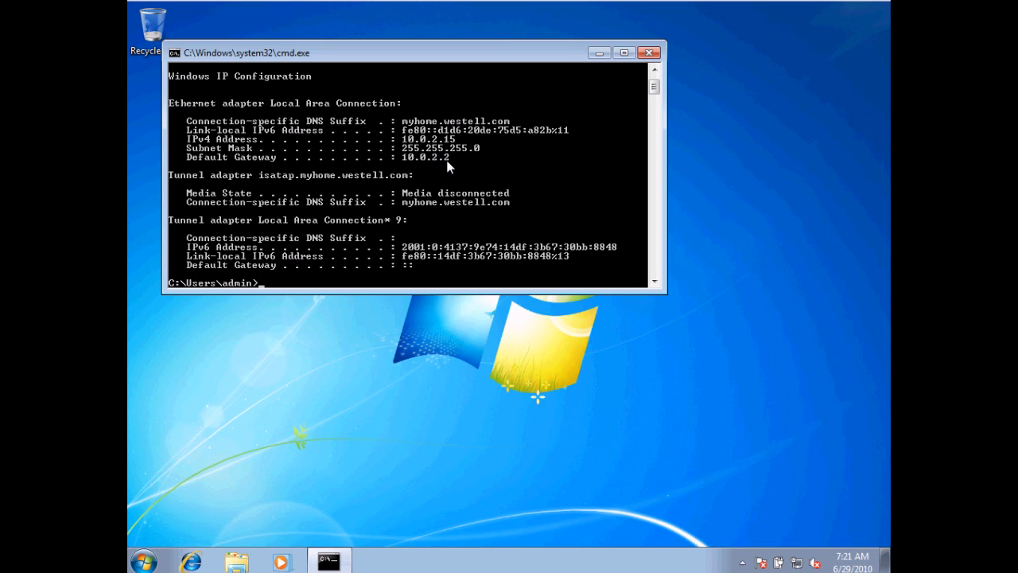
{"action": "mouse_move", "coordinate": [336, 230]}
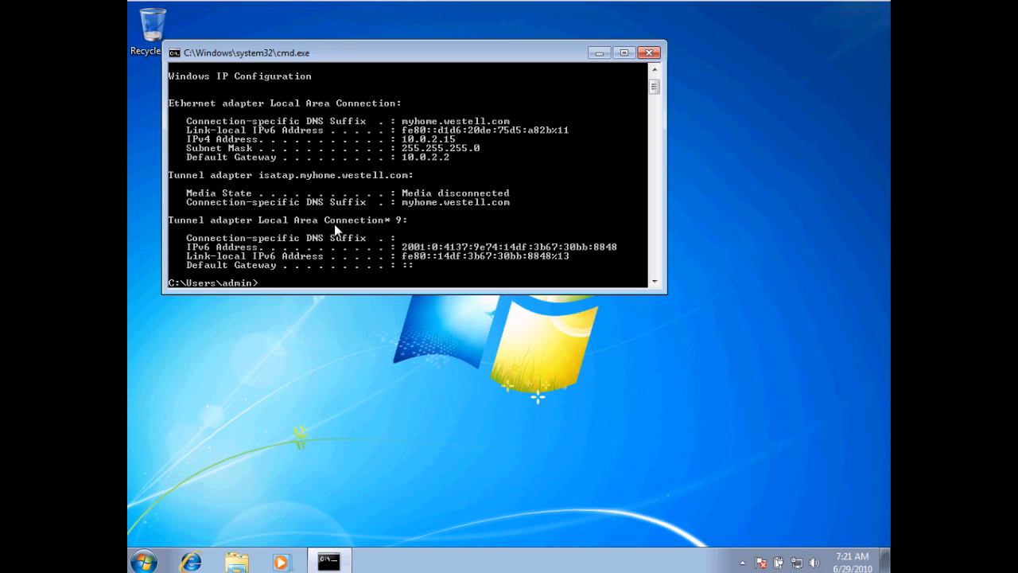
{"action": "mouse_move", "coordinate": [331, 261]}
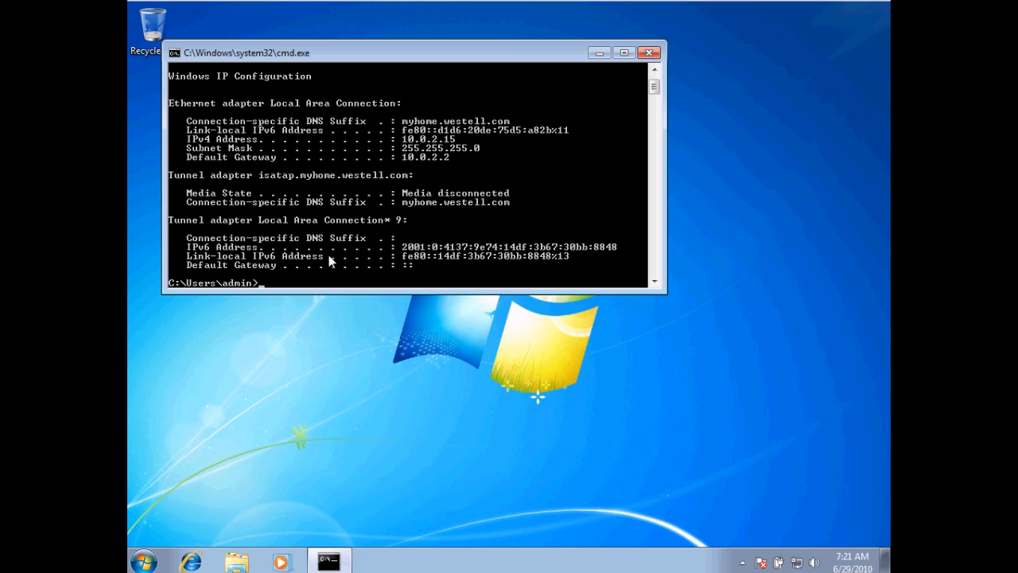
- Run ipconfig /release to drop the Local Area Connection's IPv4 address and gateway
{"action": "type", "text": "ipcon"}
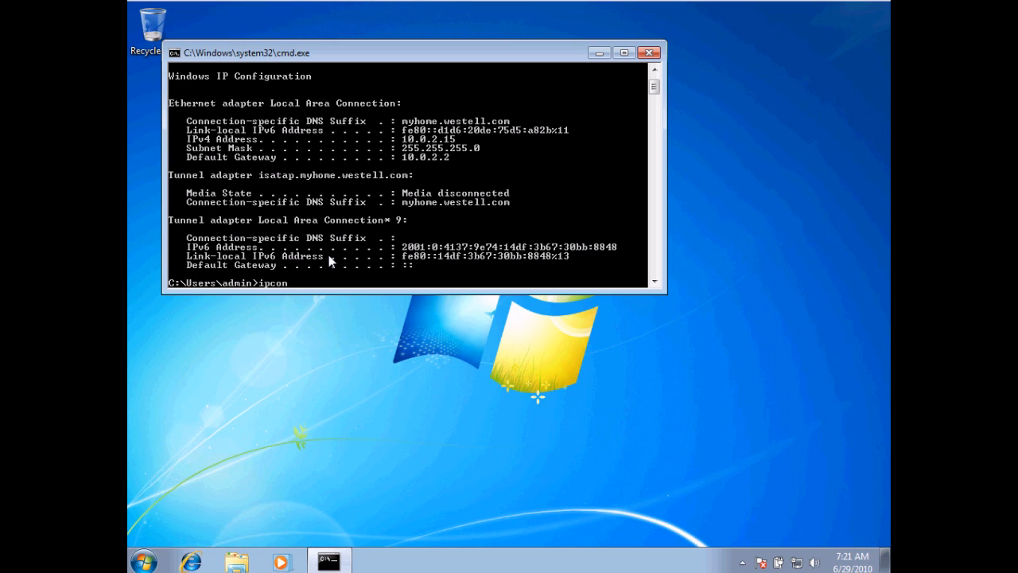
{"action": "type", "text": "fig"}
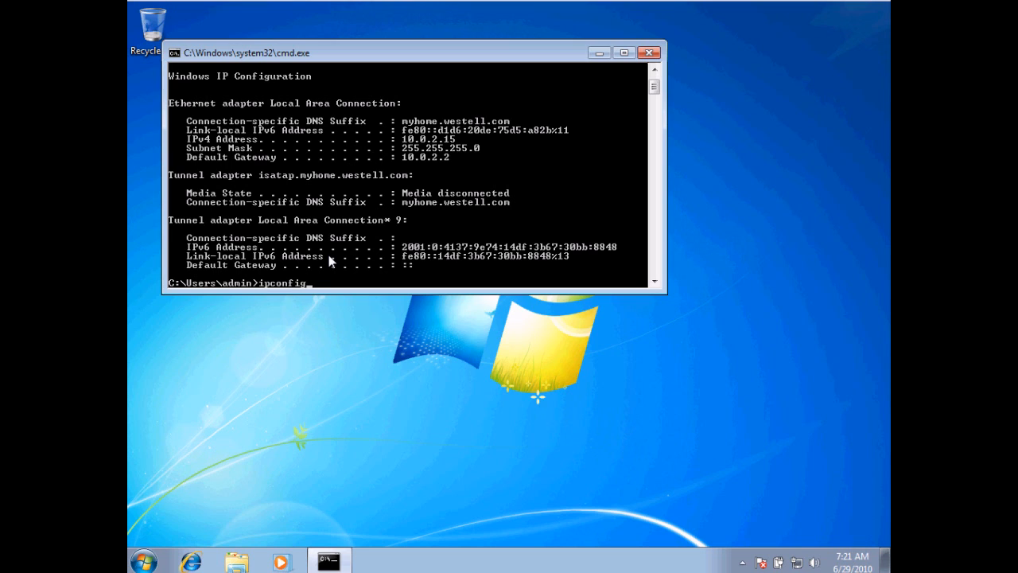
{"action": "type", "text": "/release"}
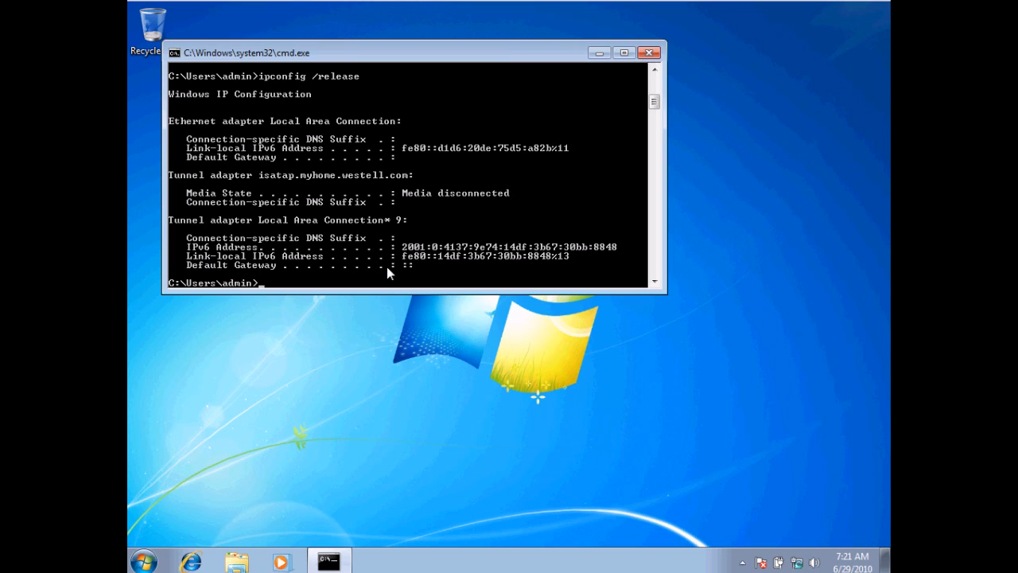
{"action": "mouse_move", "coordinate": [294, 285]}
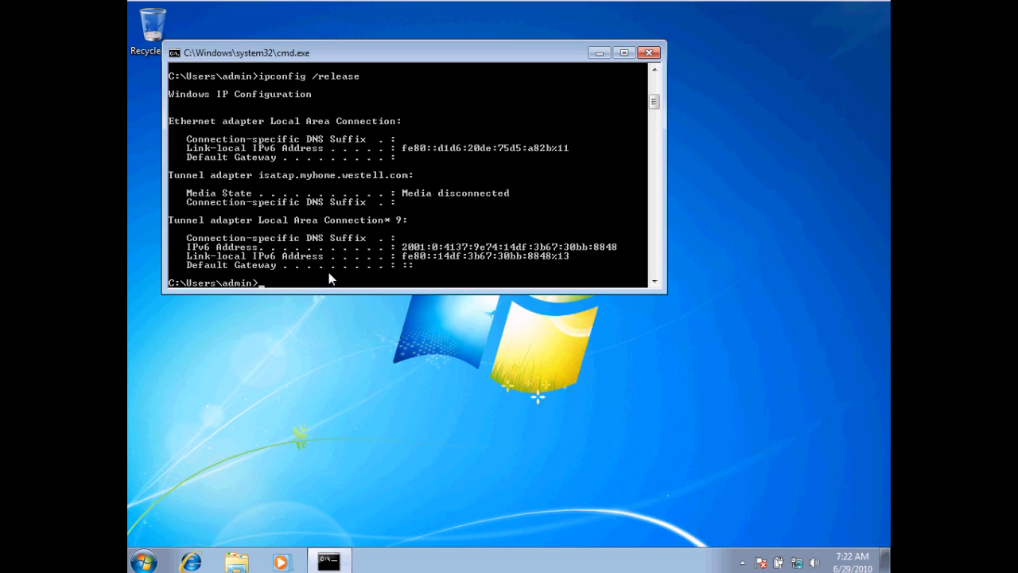
- Enter ipconfig /release again ahead of renewing the adapter's address
{"action": "type", "text": "ipconfig /release"}
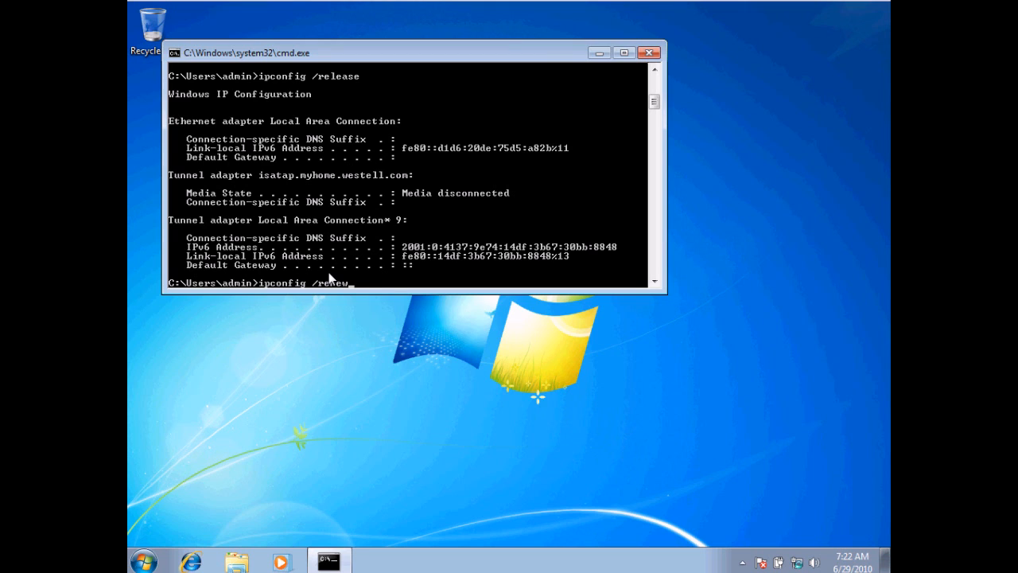
{"action": "mouse_move", "coordinate": [390, 288]}
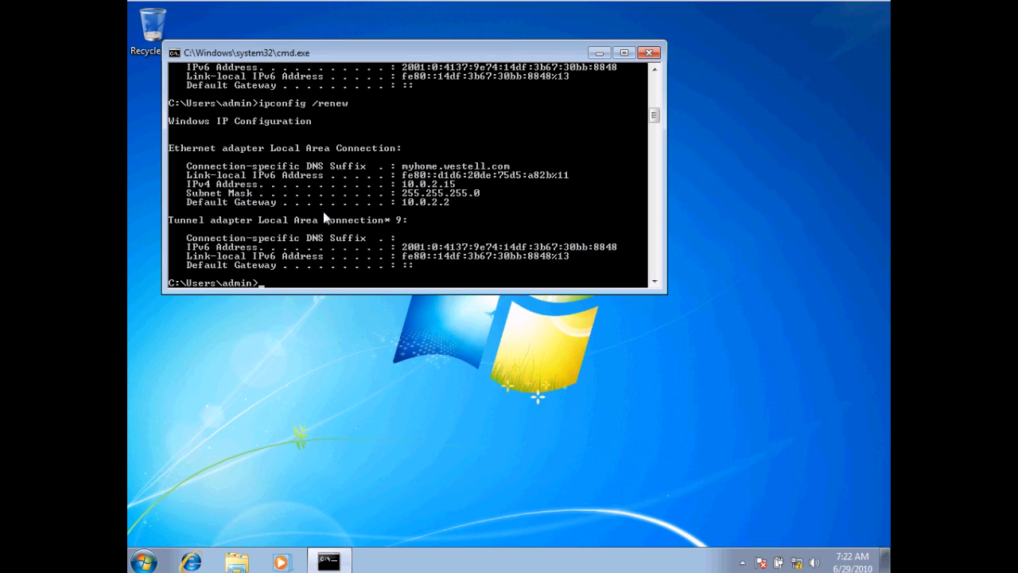
{"action": "mouse_move", "coordinate": [426, 217]}
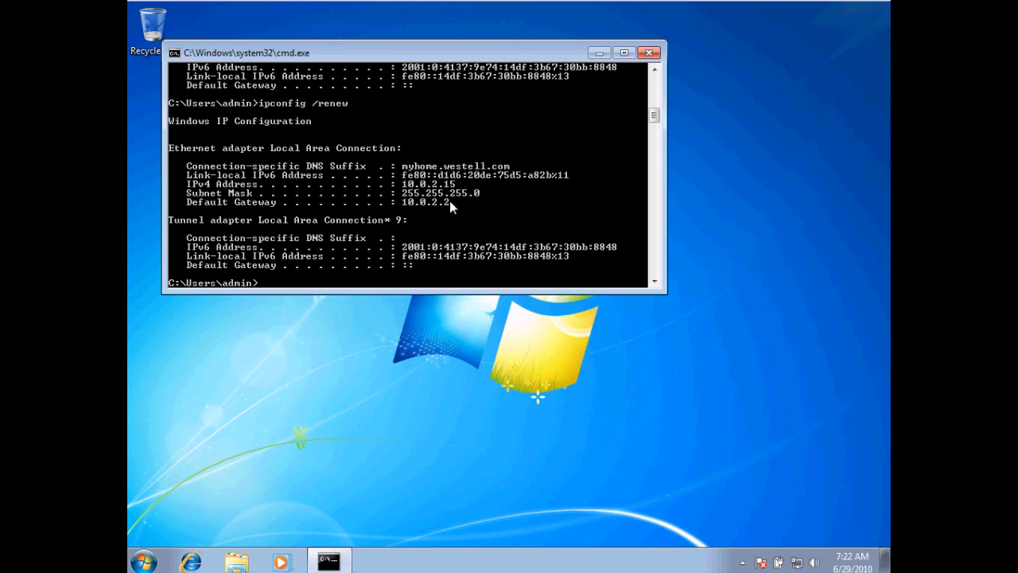
{"action": "mouse_move", "coordinate": [334, 276]}
{"action": "type", "text": "cmd"}
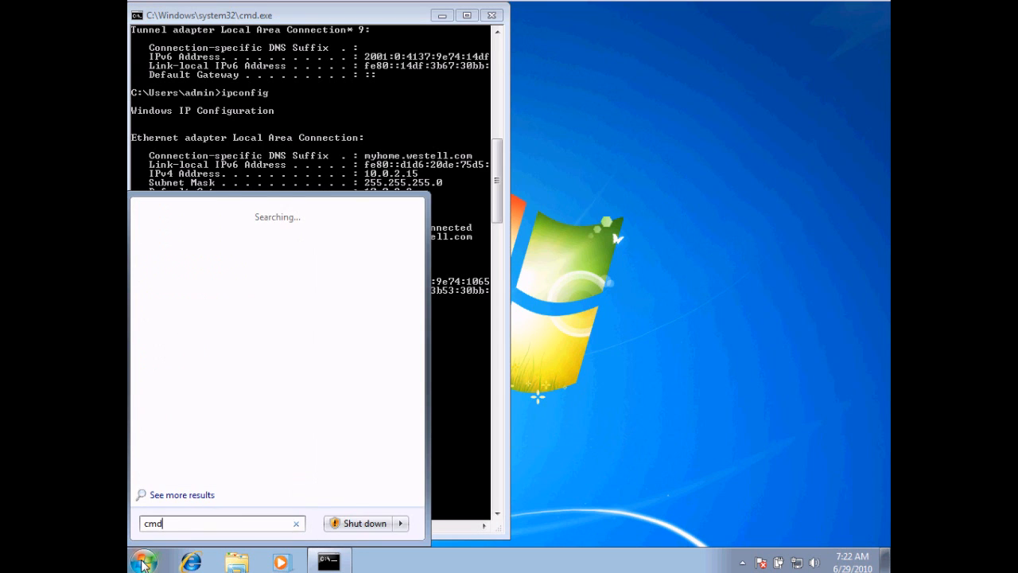
- Open a second Command Prompt window beside the first
{"action": "left_click", "coordinate": [329, 560]}
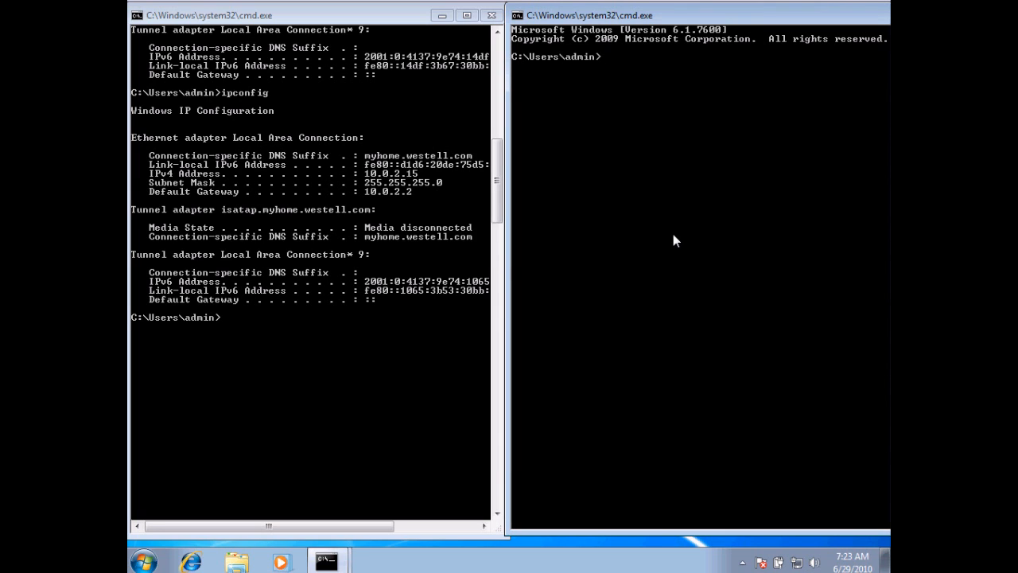
- Run ipconfig /all in the second window to list host name, DHCP and DNS details
{"action": "type", "text": "ipcon"}
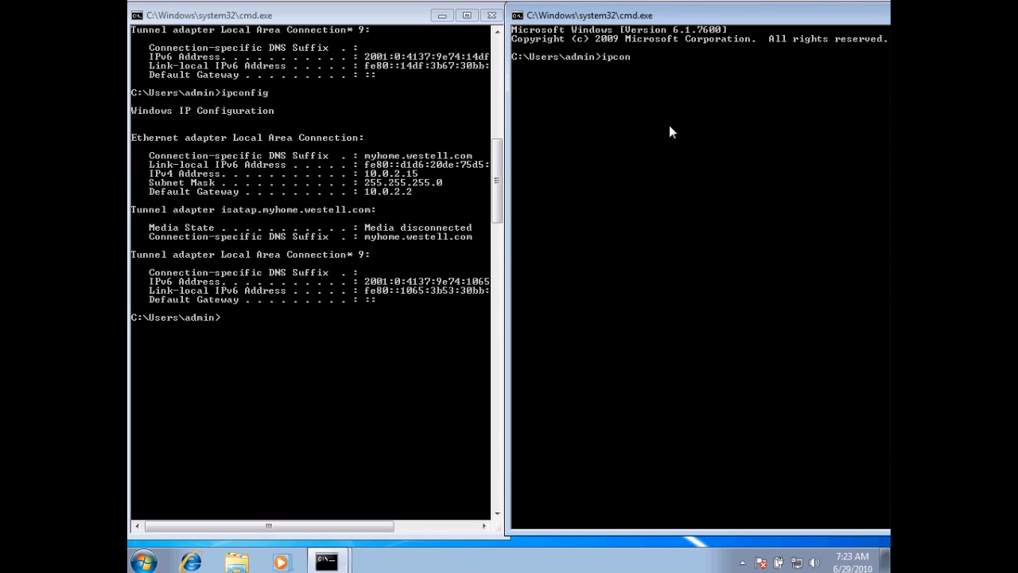
{"action": "type", "text": "fig"}
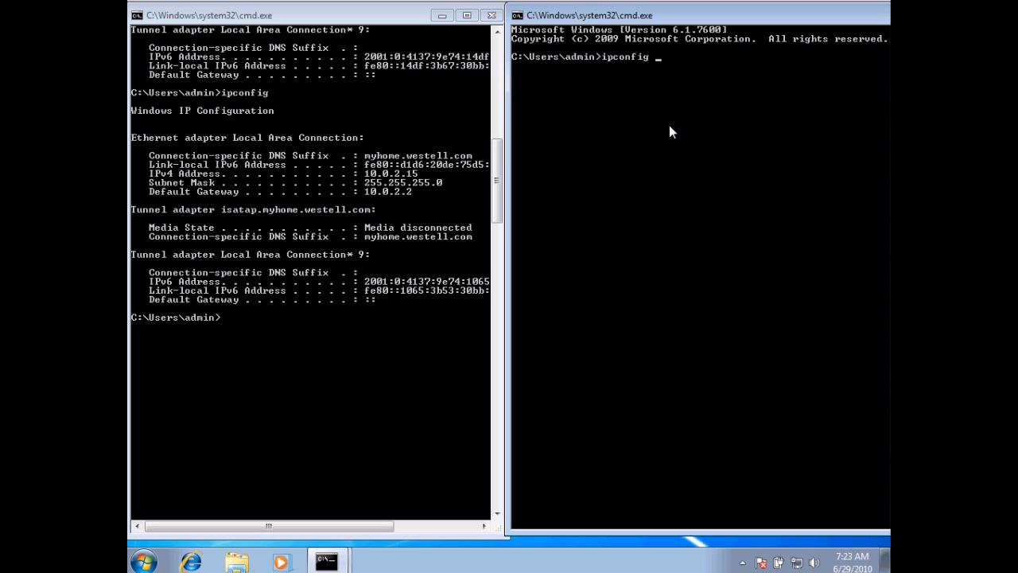
{"action": "type", "text": "/all"}
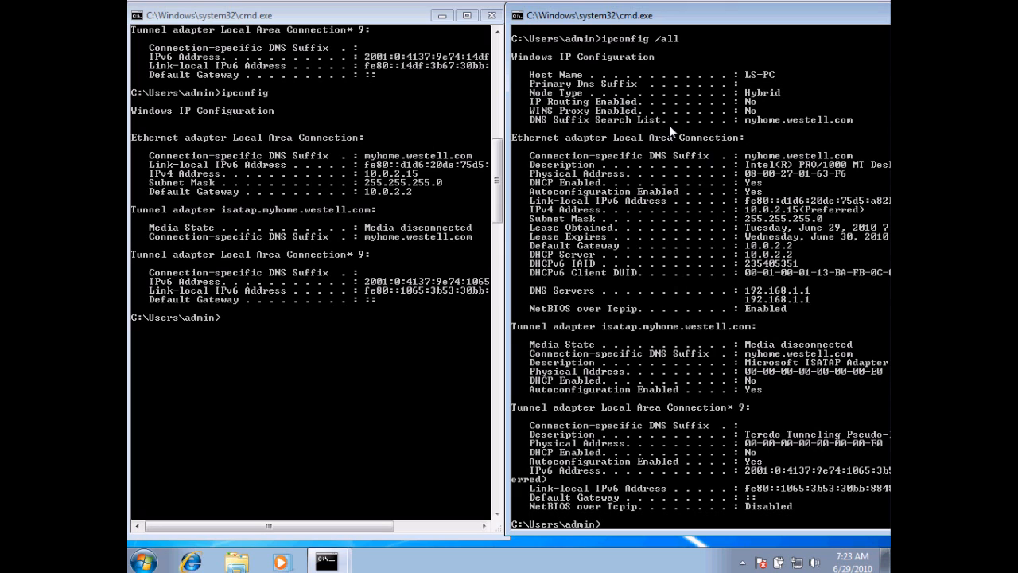
{"action": "mouse_move", "coordinate": [243, 161]}
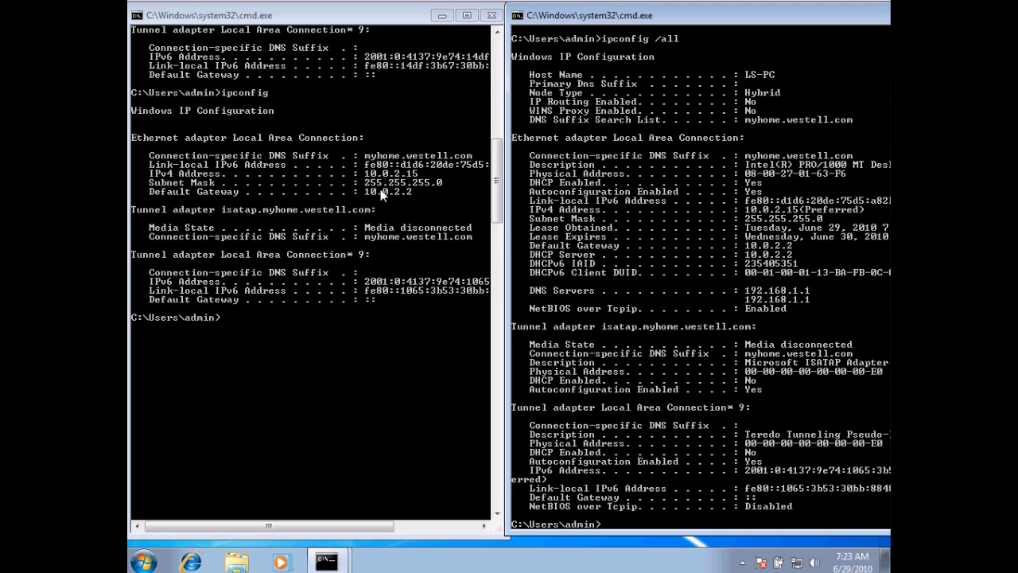
{"action": "mouse_move", "coordinate": [605, 186]}
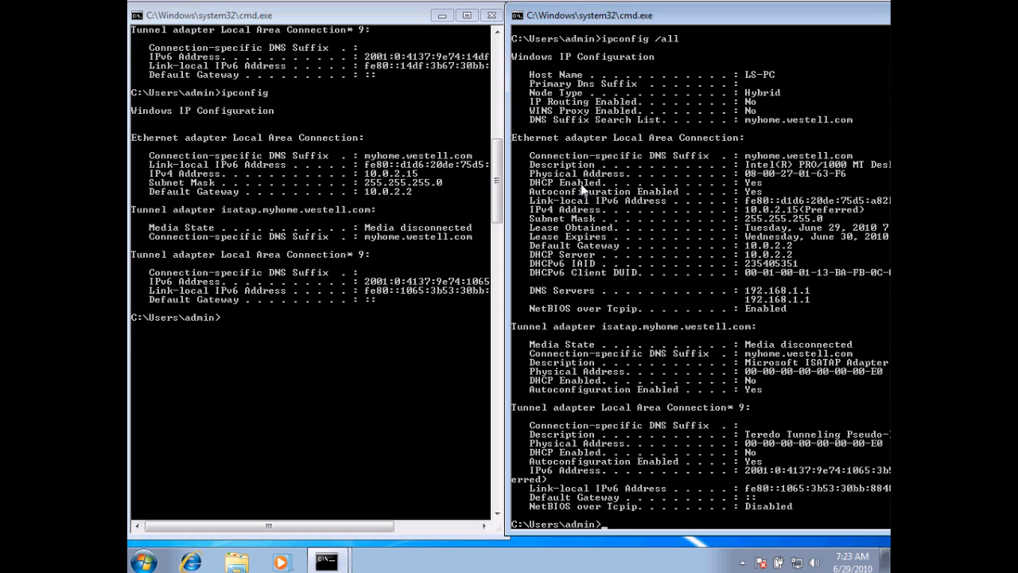
{"action": "mouse_move", "coordinate": [760, 190]}
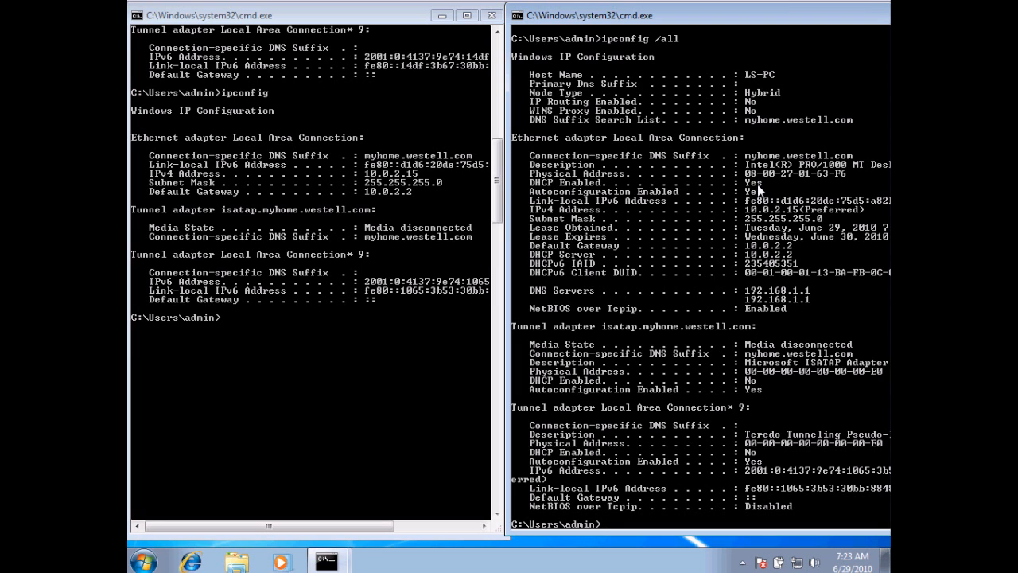
{"action": "mouse_move", "coordinate": [610, 208]}
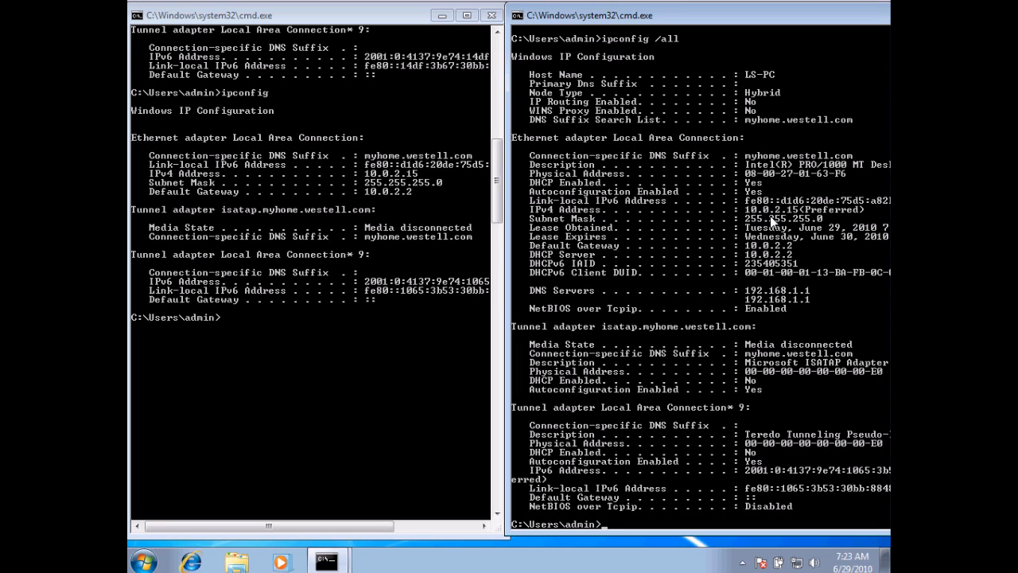
{"action": "mouse_move", "coordinate": [683, 229]}
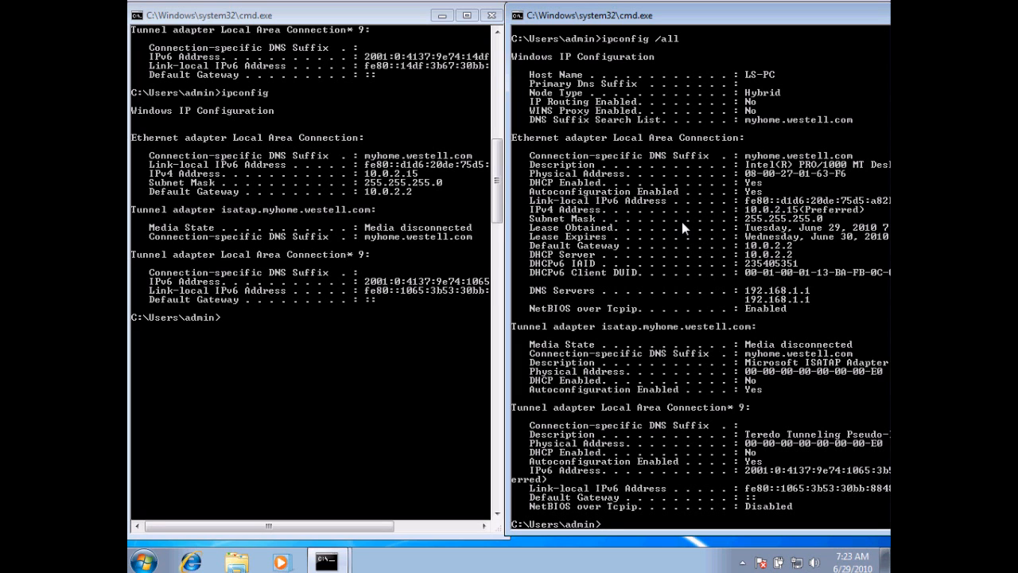
{"action": "mouse_move", "coordinate": [606, 232]}
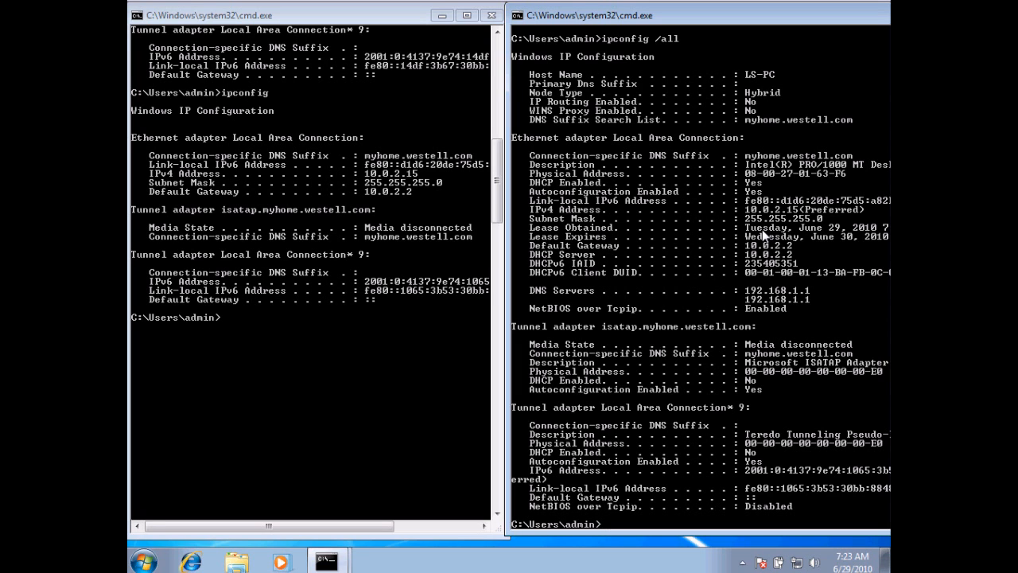
{"action": "mouse_move", "coordinate": [800, 236]}
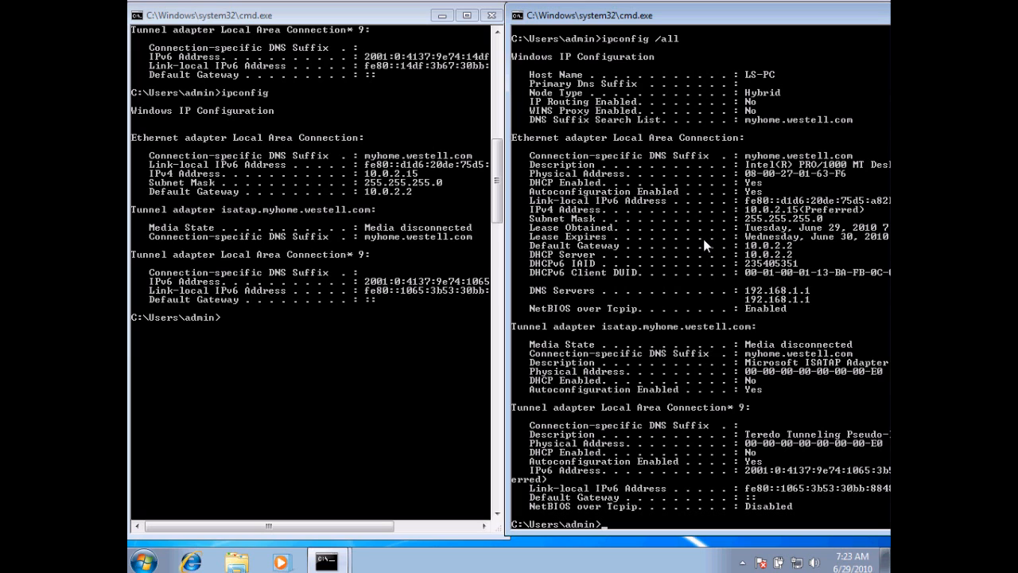
{"action": "mouse_move", "coordinate": [771, 240]}
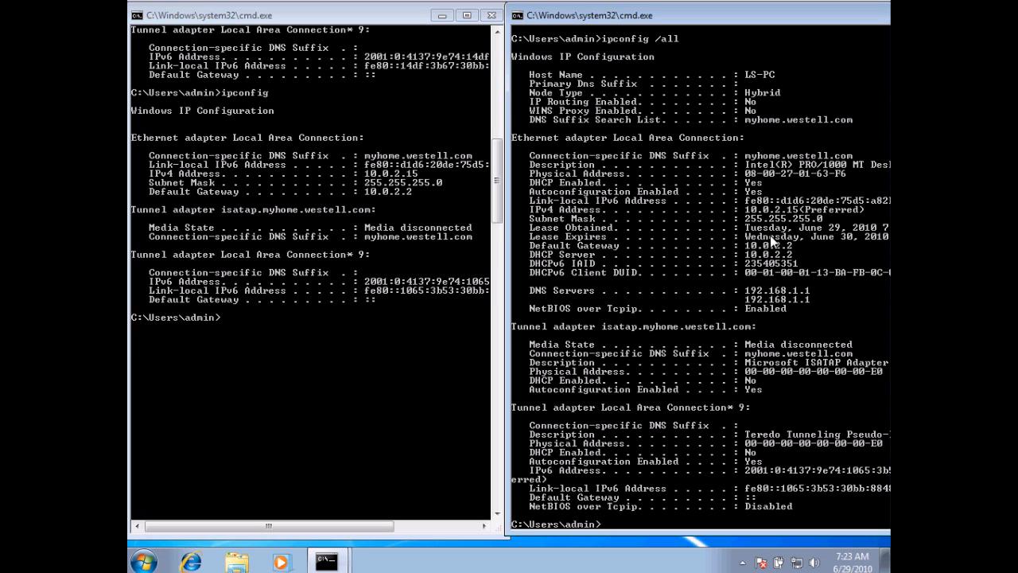
{"action": "mouse_move", "coordinate": [789, 248]}
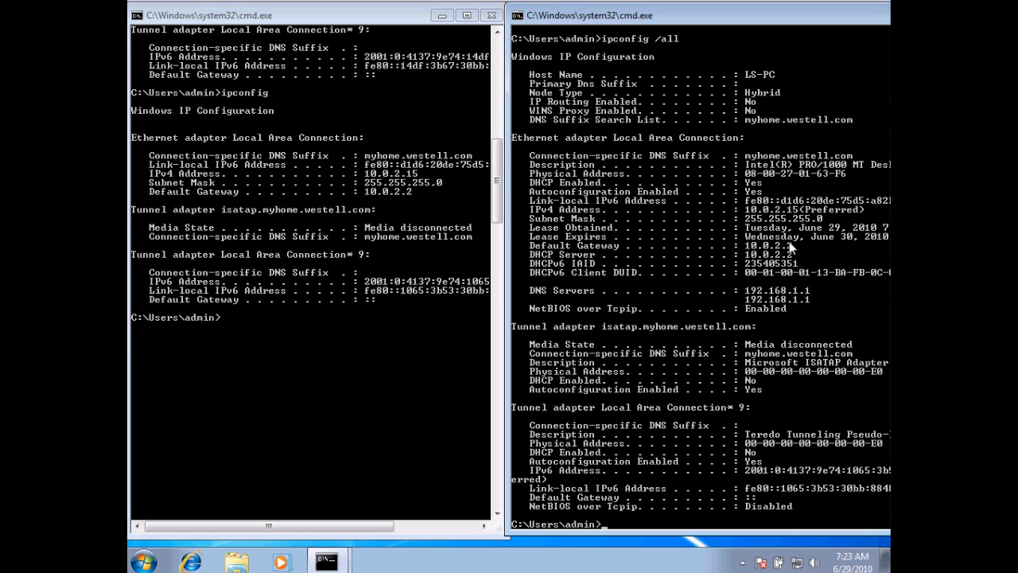
{"action": "mouse_move", "coordinate": [815, 239]}
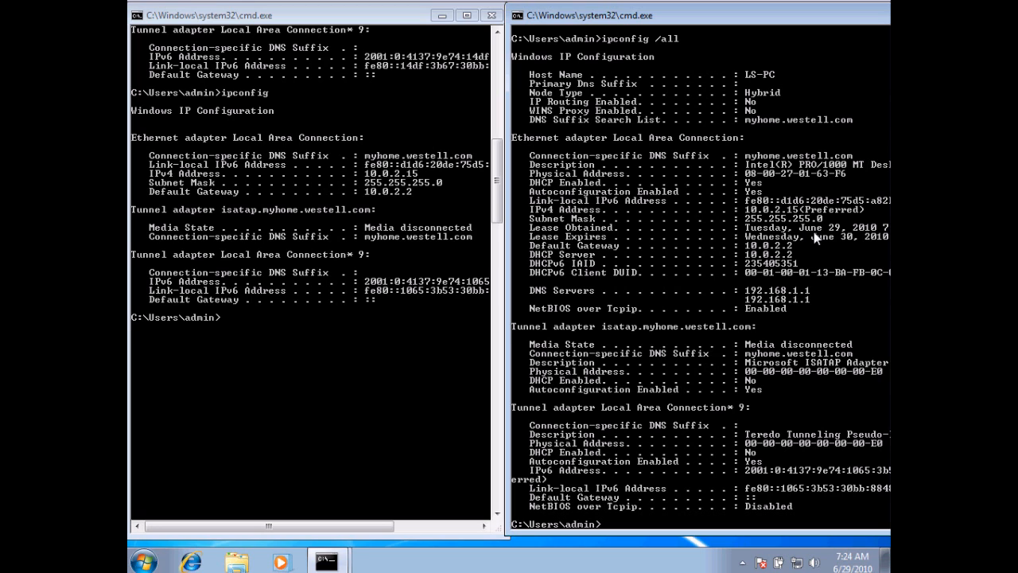
{"action": "mouse_move", "coordinate": [819, 239]}
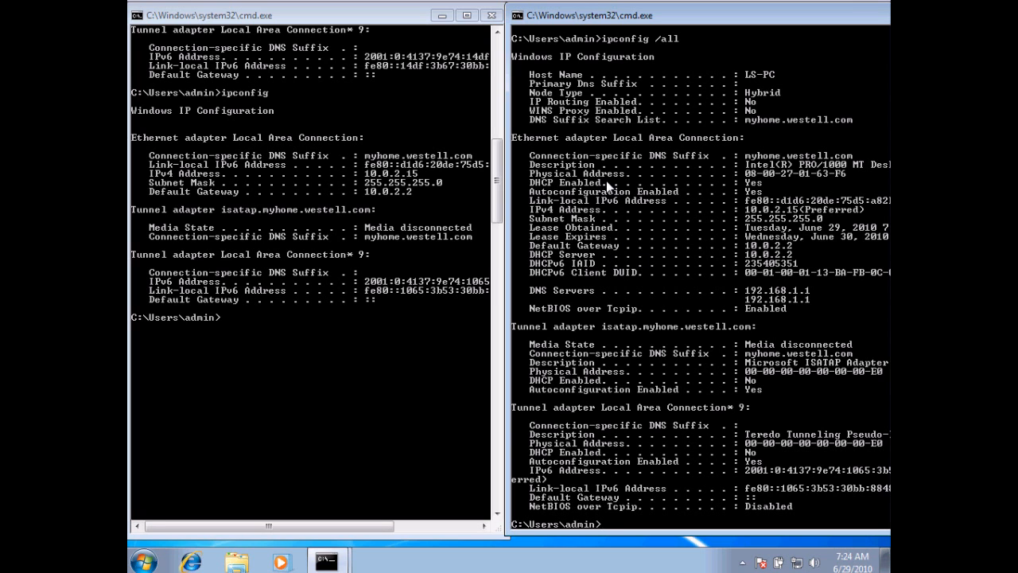
{"action": "mouse_move", "coordinate": [688, 181]}
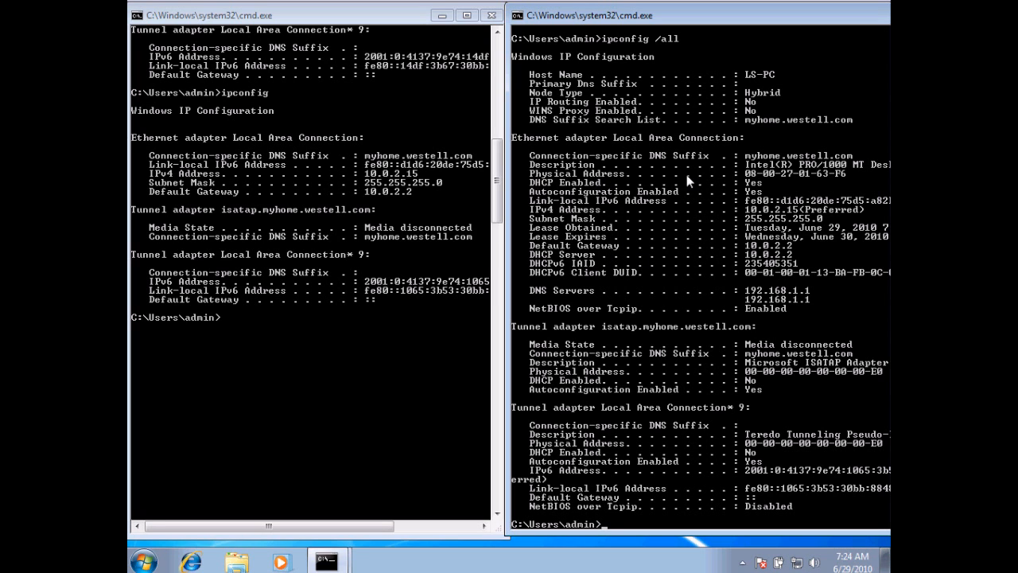
{"action": "mouse_move", "coordinate": [762, 184]}
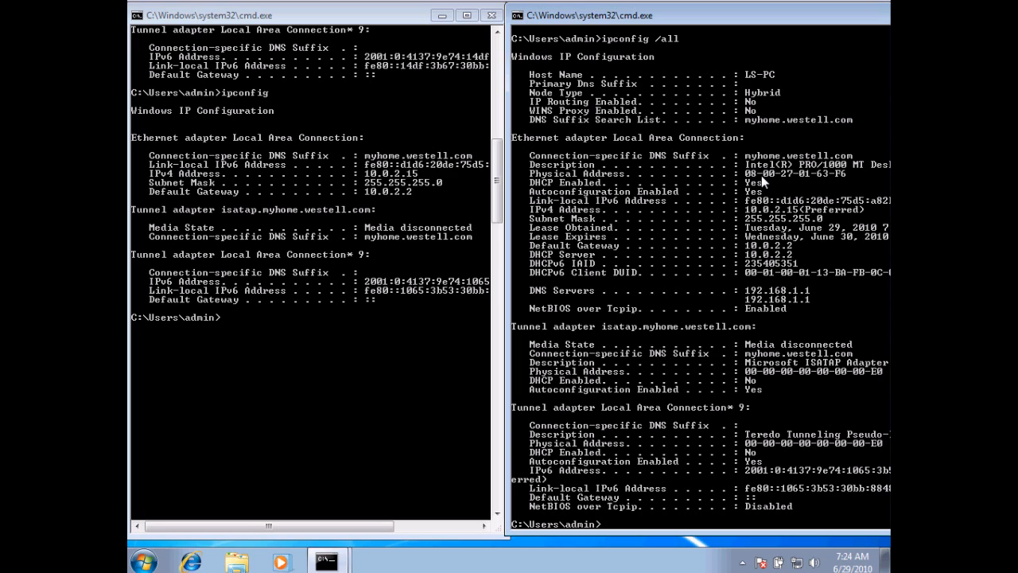
{"action": "mouse_move", "coordinate": [695, 289]}
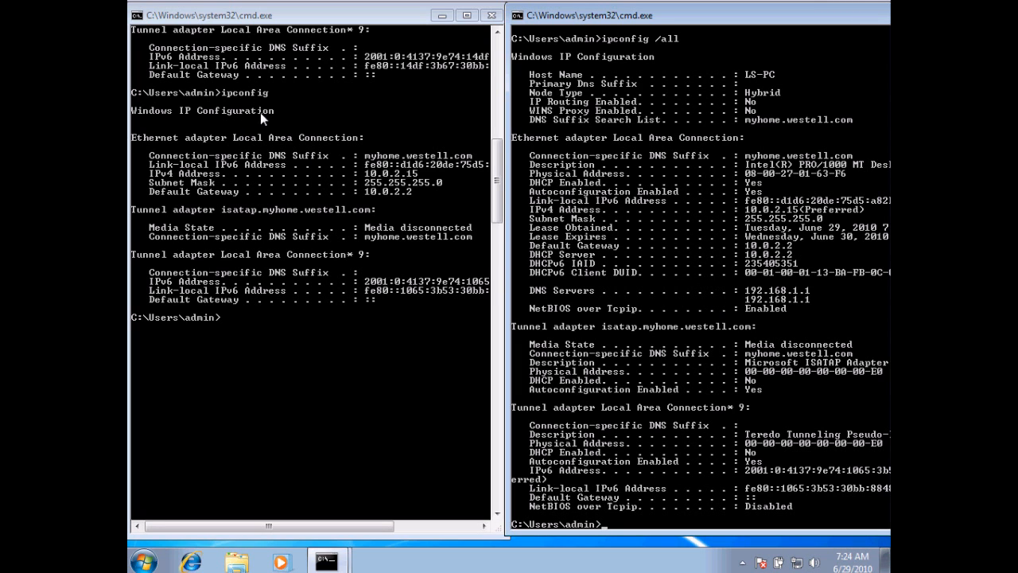
{"action": "mouse_move", "coordinate": [664, 52]}
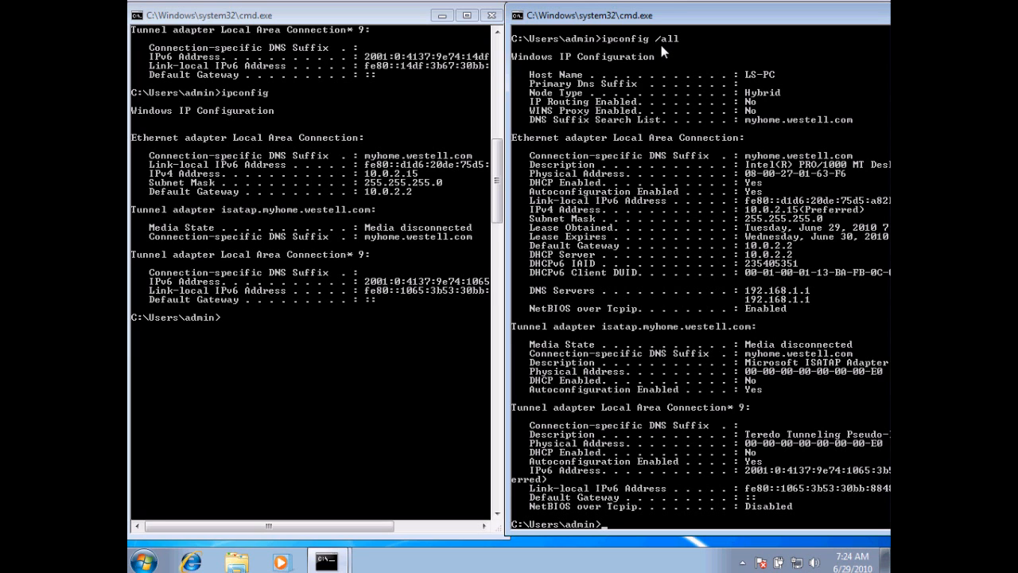
{"action": "mouse_move", "coordinate": [610, 140]}
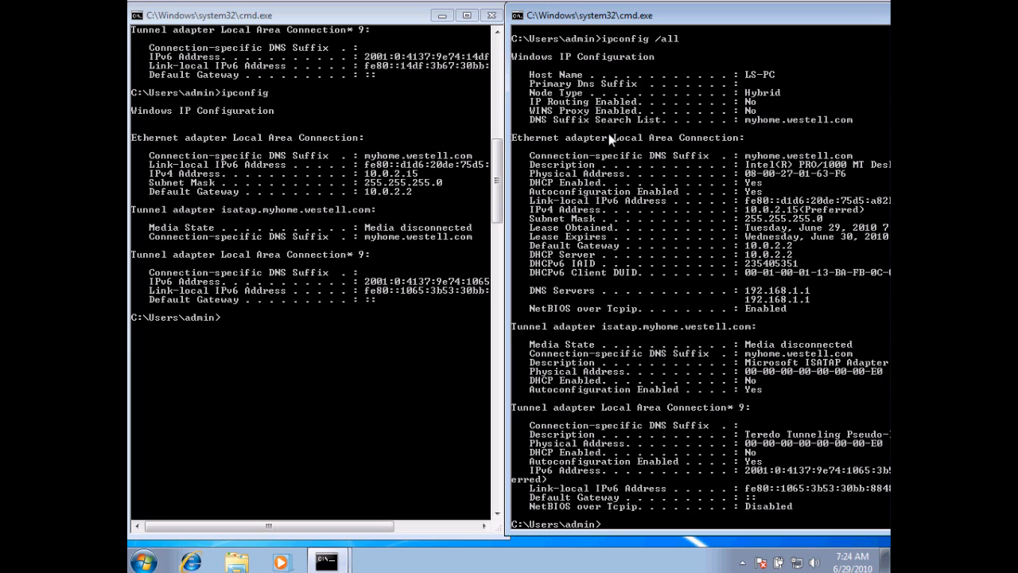
{"action": "mouse_move", "coordinate": [853, 251]}
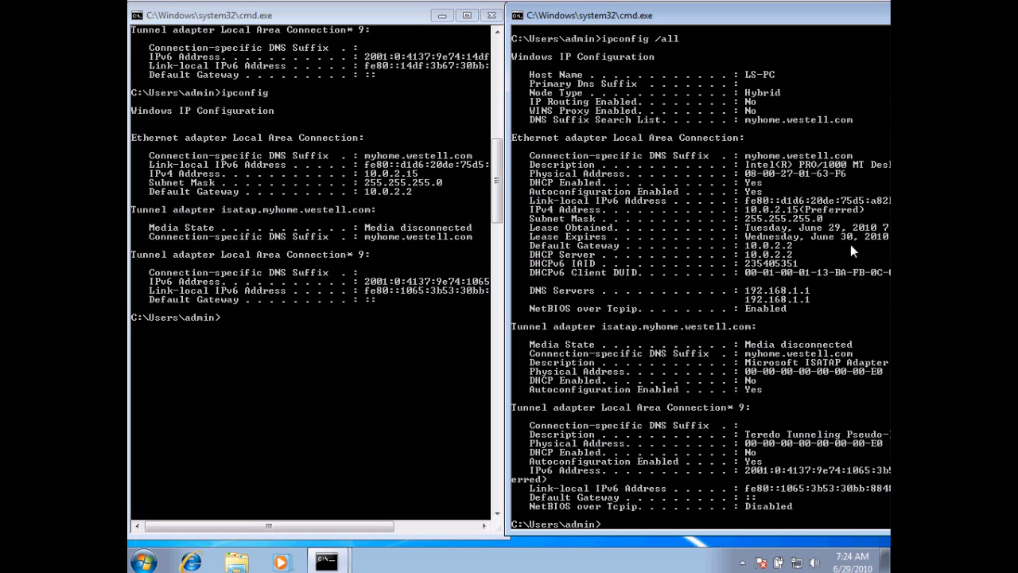